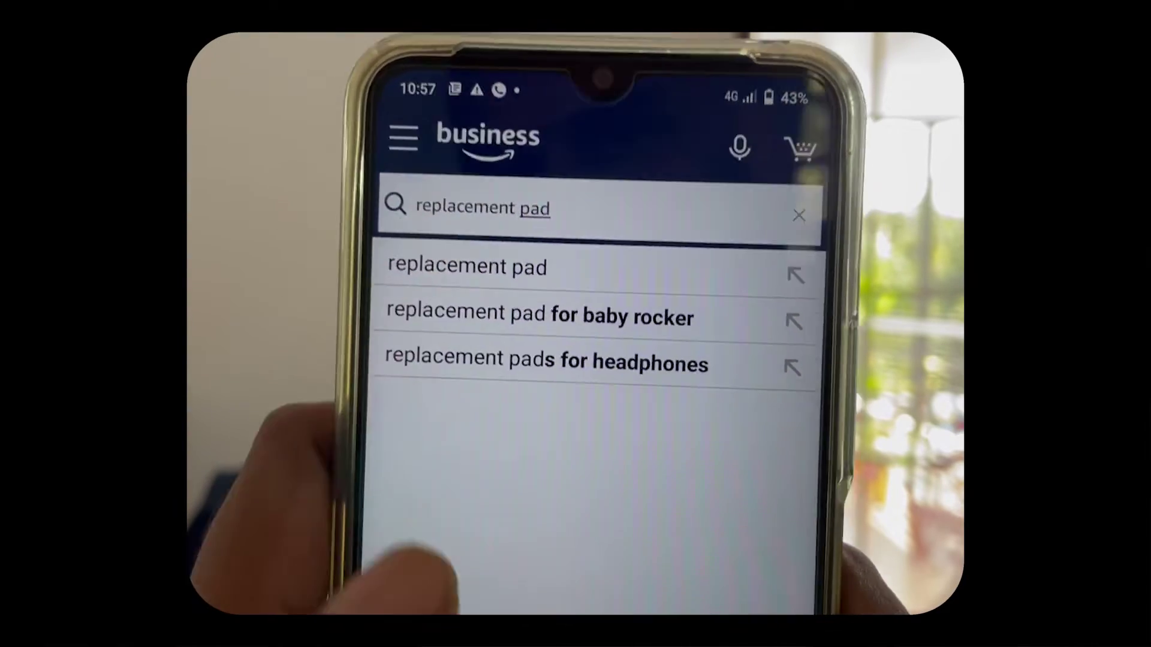
# Step: Open the V-MOTA replacement ear pads listing (₹1,359) and reveal its Ships from / Sold by seller details
pyautogui.click(544, 364)
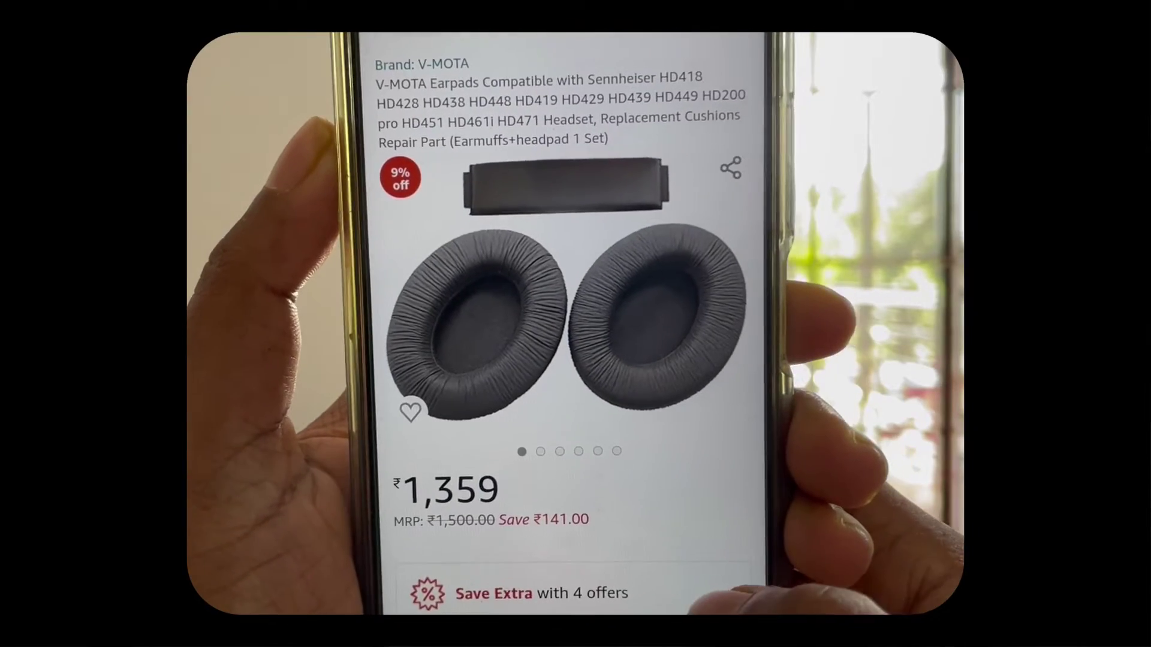
pyautogui.scroll(-3)
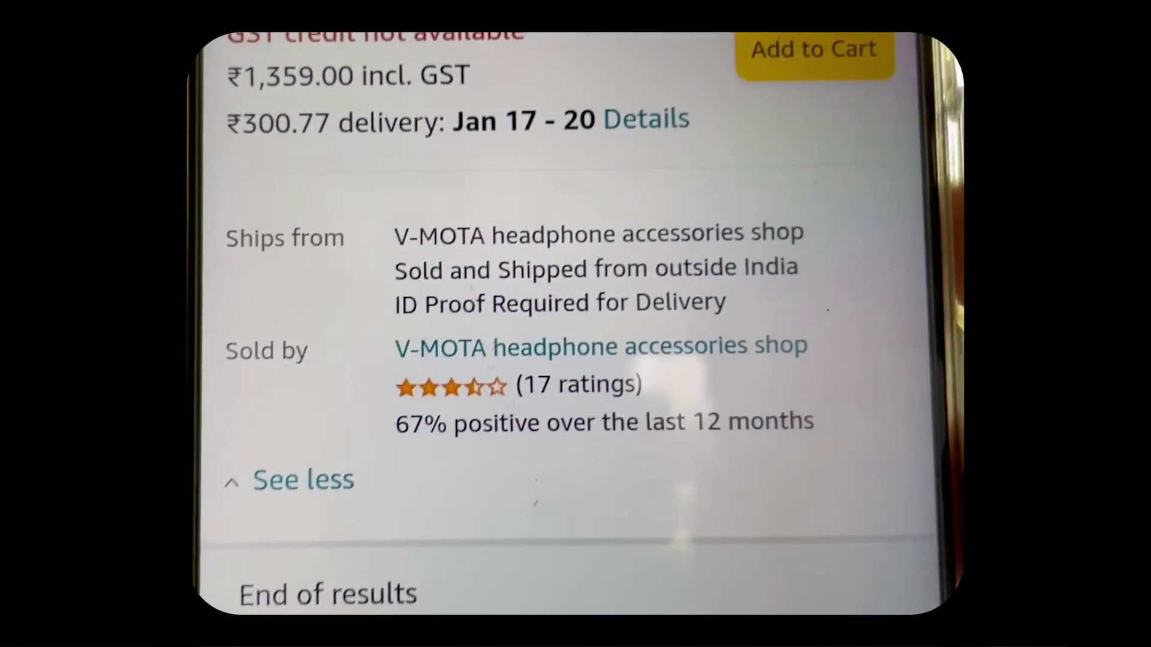